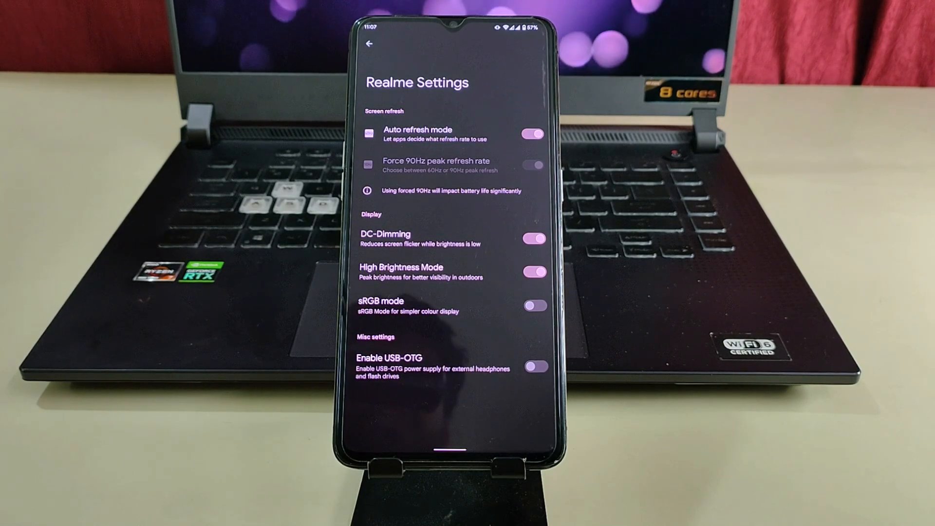
Step: Leave Realme Settings, scroll through the Display page, then go to the home screen
{"action": "left_click", "coordinate": [368, 45]}
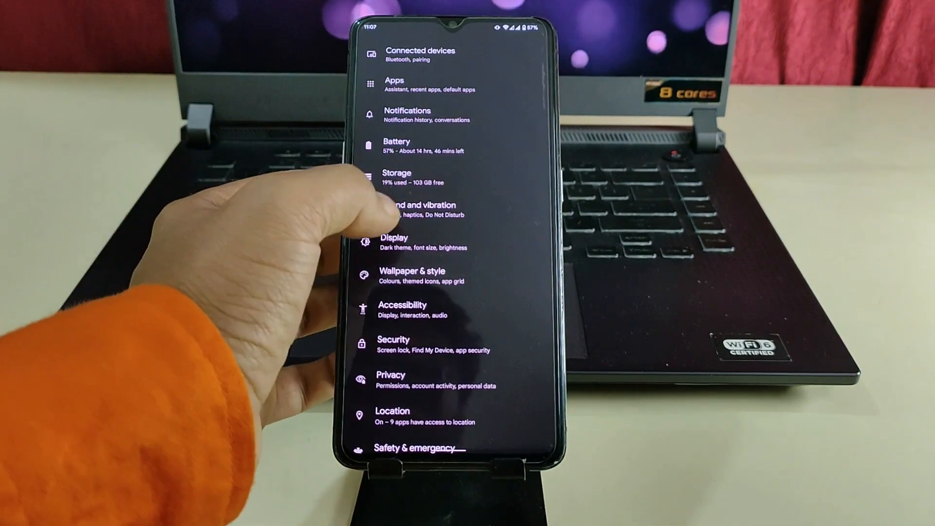
{"action": "left_click", "coordinate": [394, 242]}
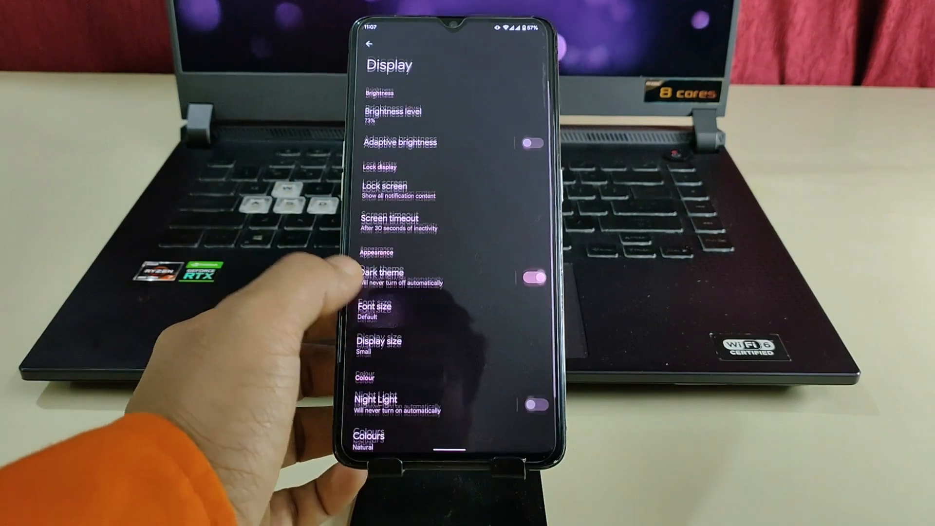
{"action": "scroll", "scroll_direction": "down", "scroll_amount": 3}
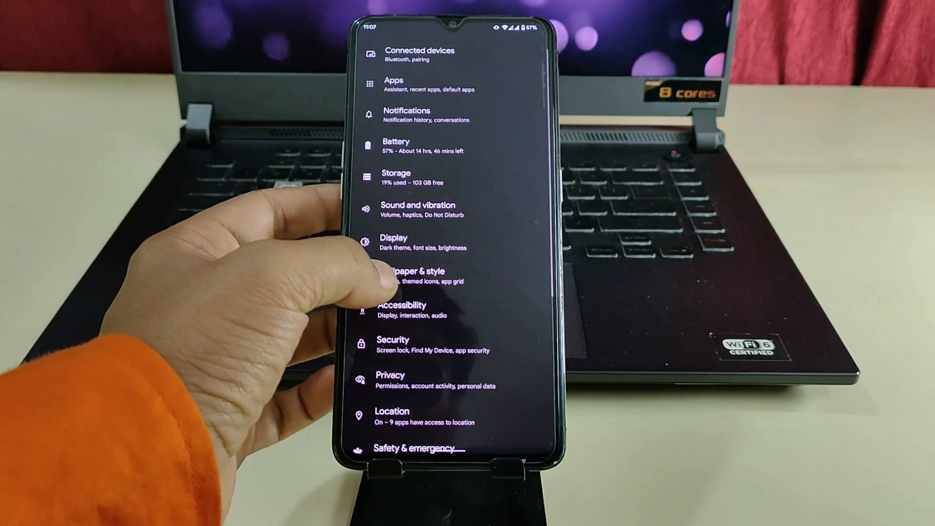
{"action": "left_click", "coordinate": [411, 276]}
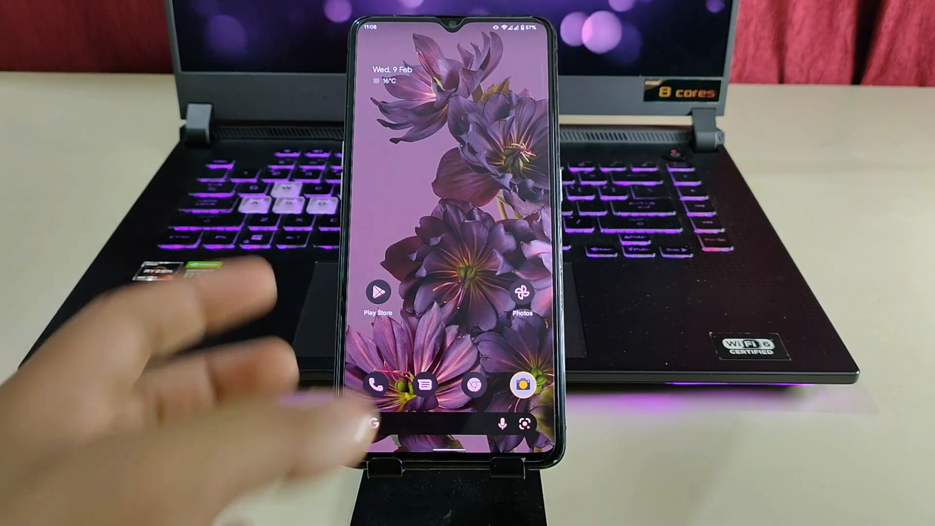
{"action": "left_click", "coordinate": [521, 385]}
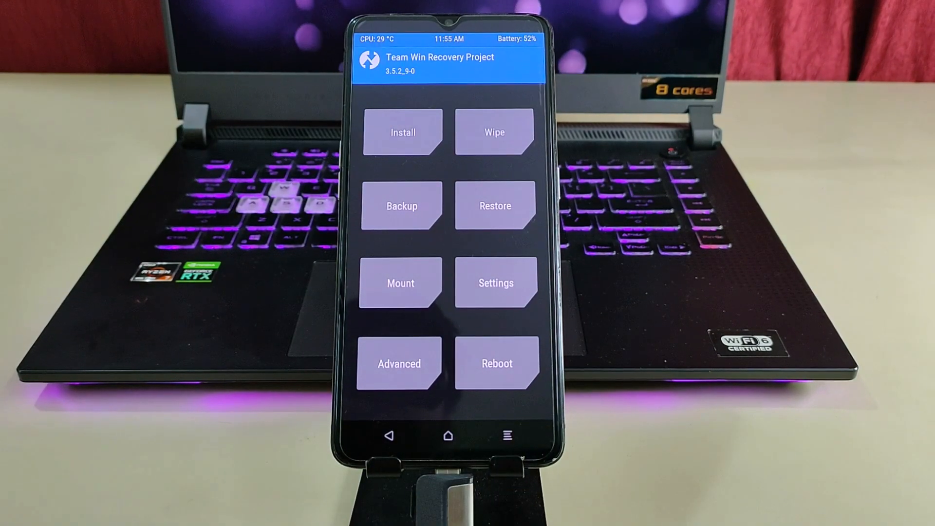
Step: Bring up TWRP's Wipe screen offering factory reset of data, cache and Dalvik
{"action": "left_click", "coordinate": [494, 132]}
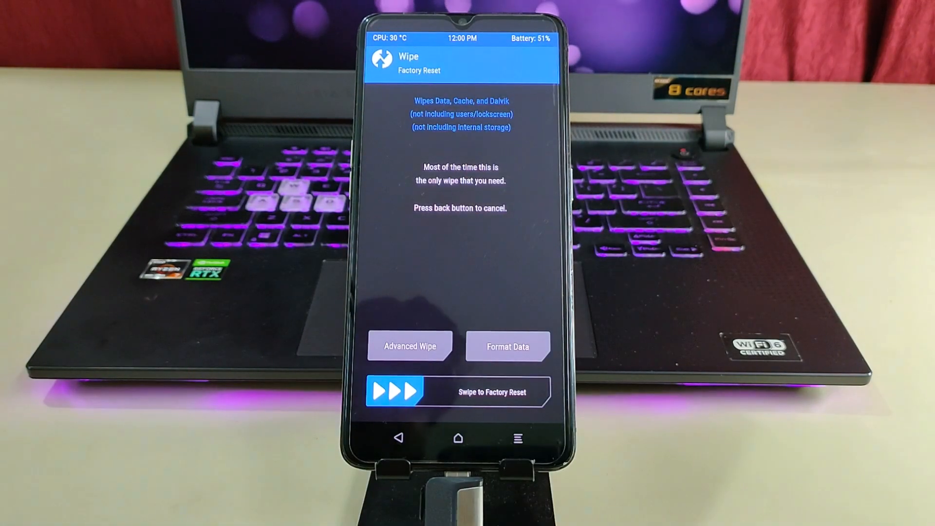
Step: Format the data partition by confirming with 'yes', then reboot to system
{"action": "left_click", "coordinate": [507, 346]}
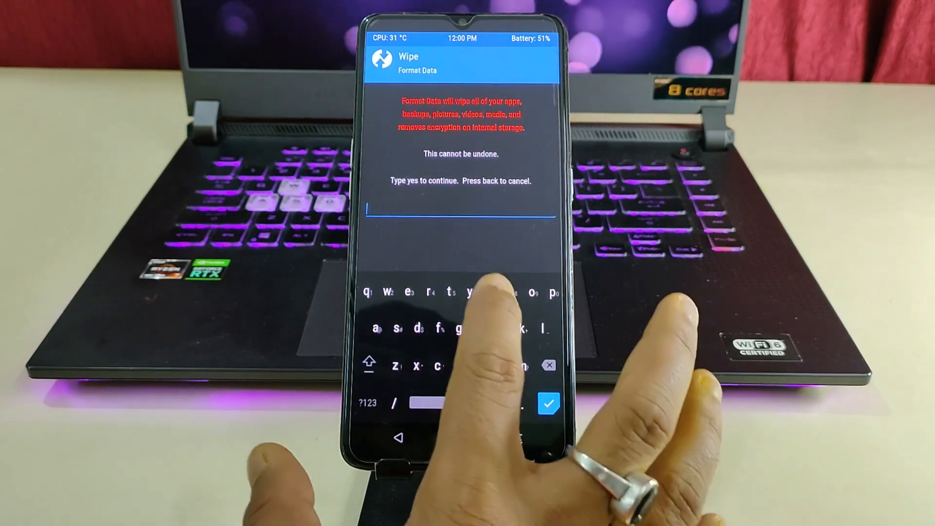
{"action": "type", "text": "yes"}
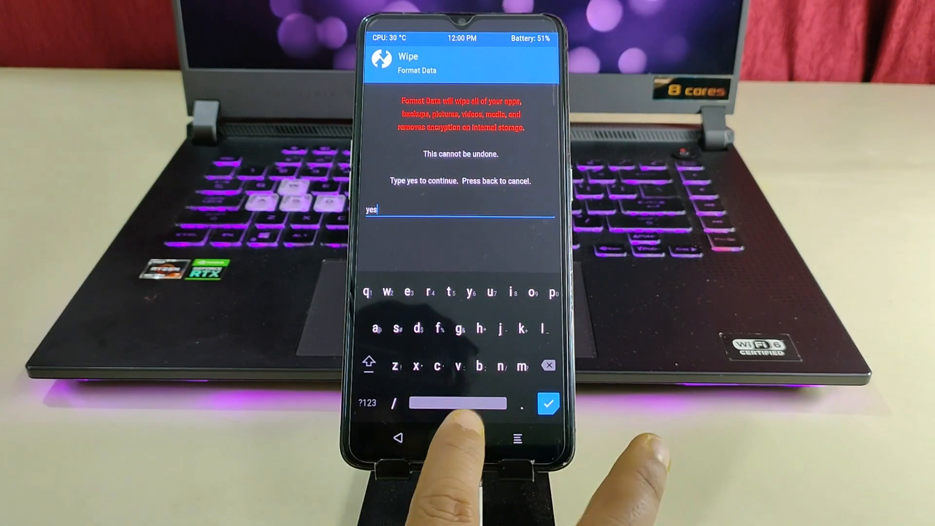
{"action": "left_click", "coordinate": [547, 403]}
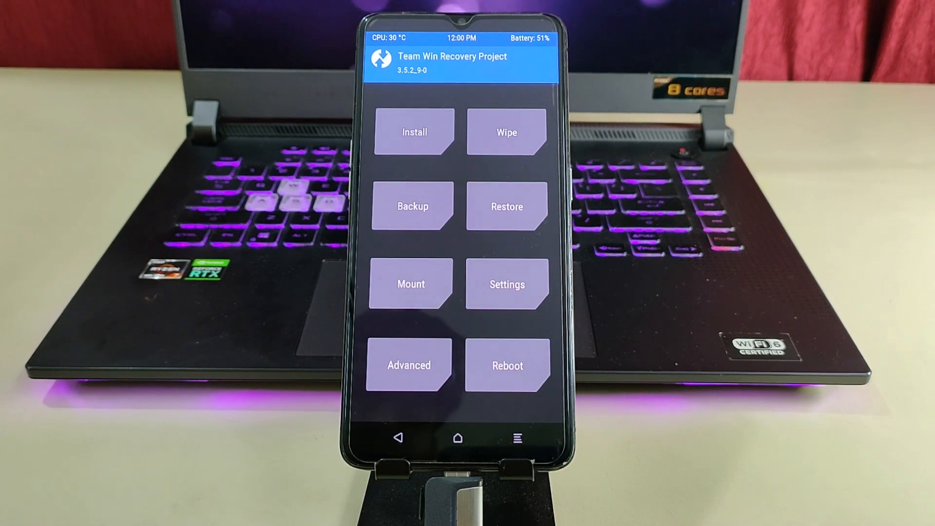
{"action": "left_click", "coordinate": [506, 364]}
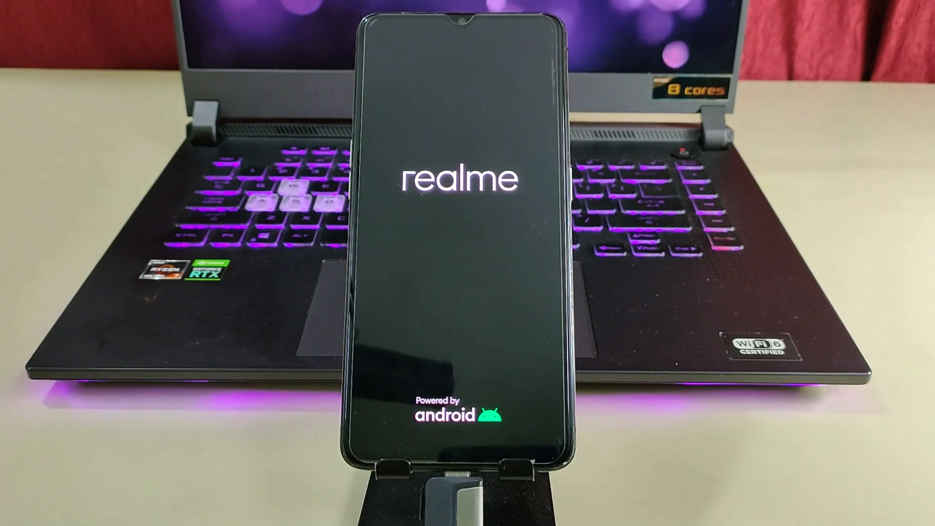